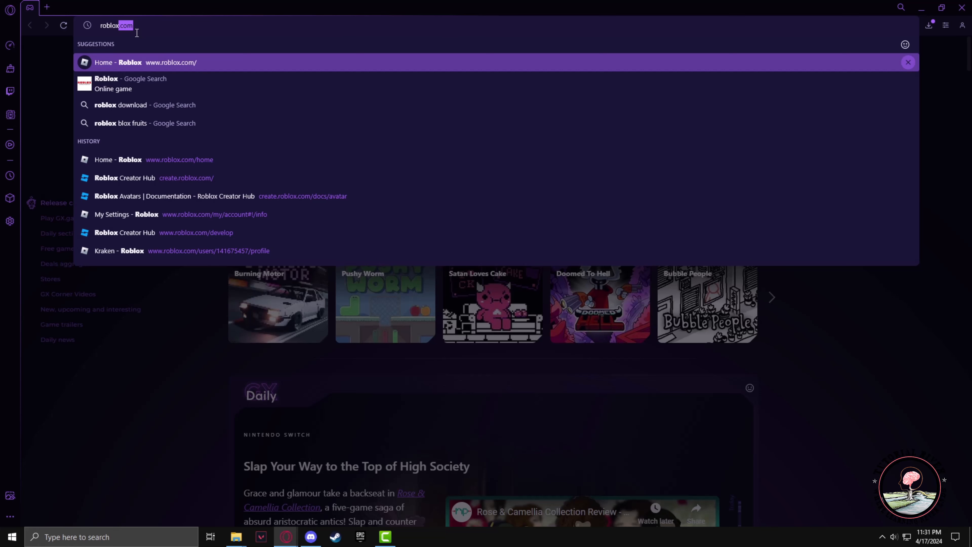
Step: Search Google for 'roblox' after trimming the autocompleted address ending
key(Backspace)
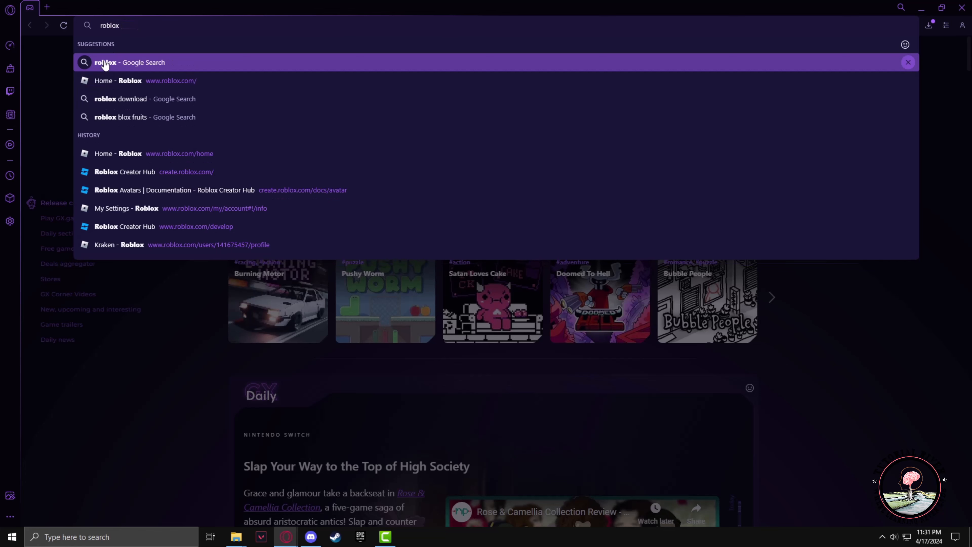
click(129, 62)
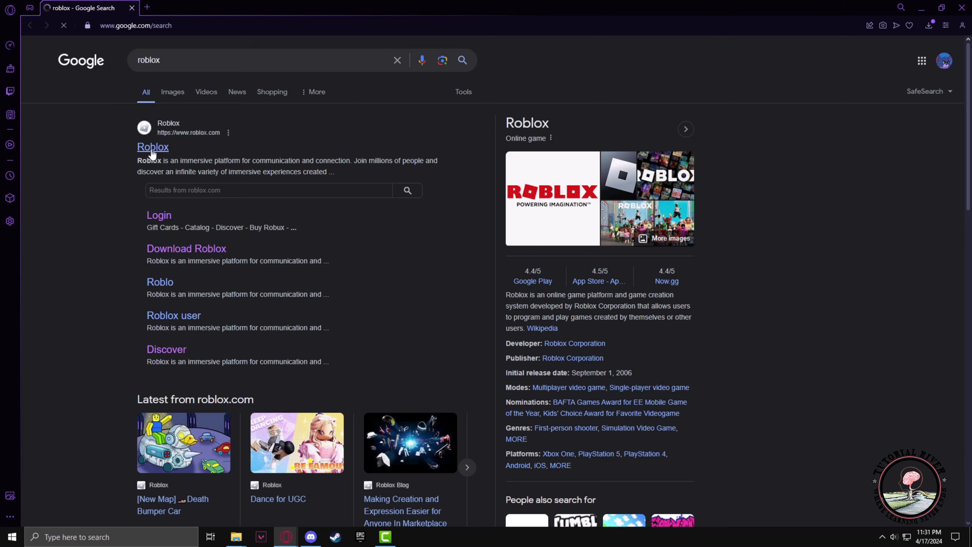
Step: Open the official Roblox website from the top Google result
click(152, 147)
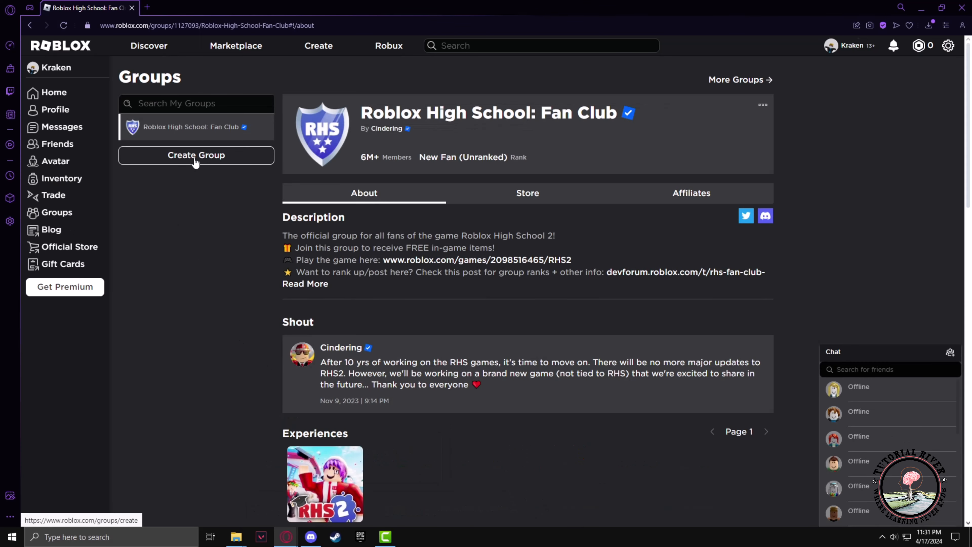
Step: Create a group named 'My Group' with description 'Group of all good people...'
click(195, 155)
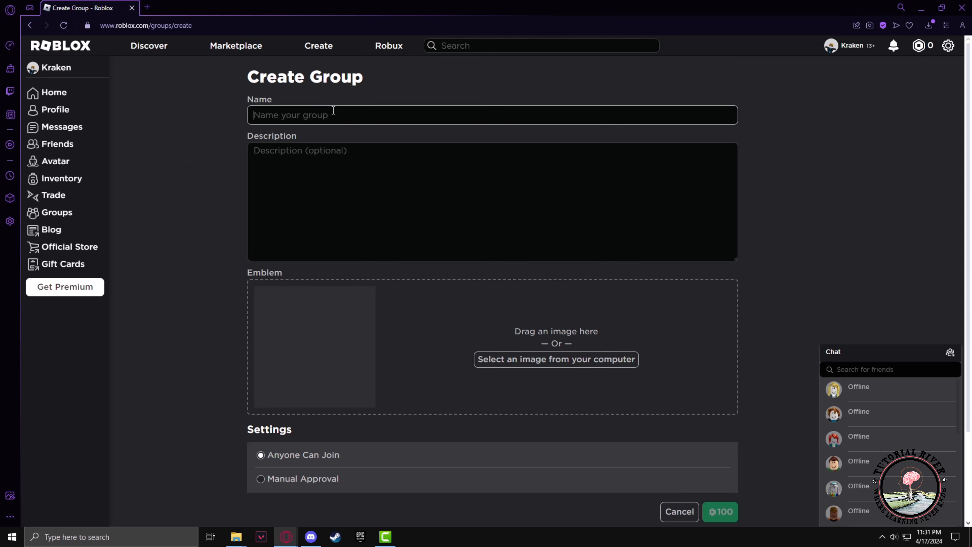
text(M)
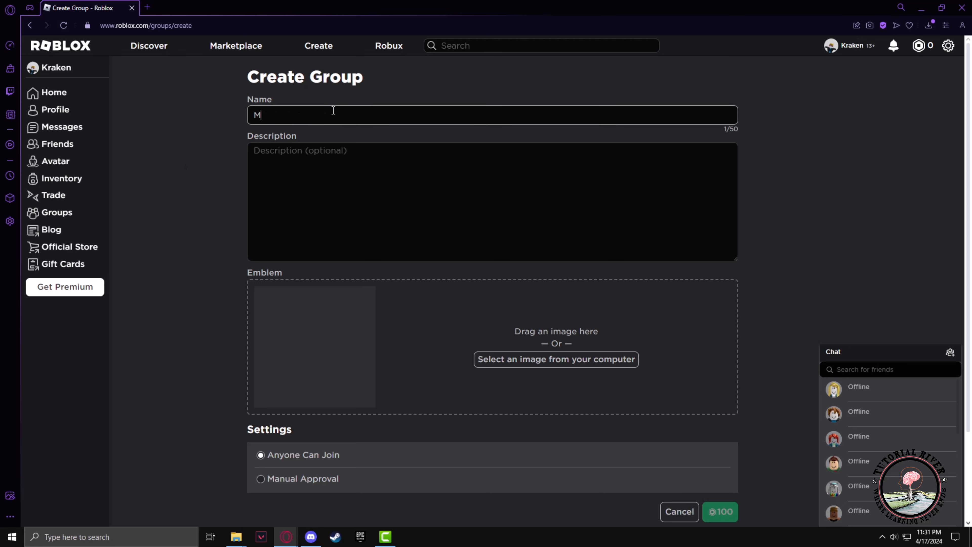
text(y Group)
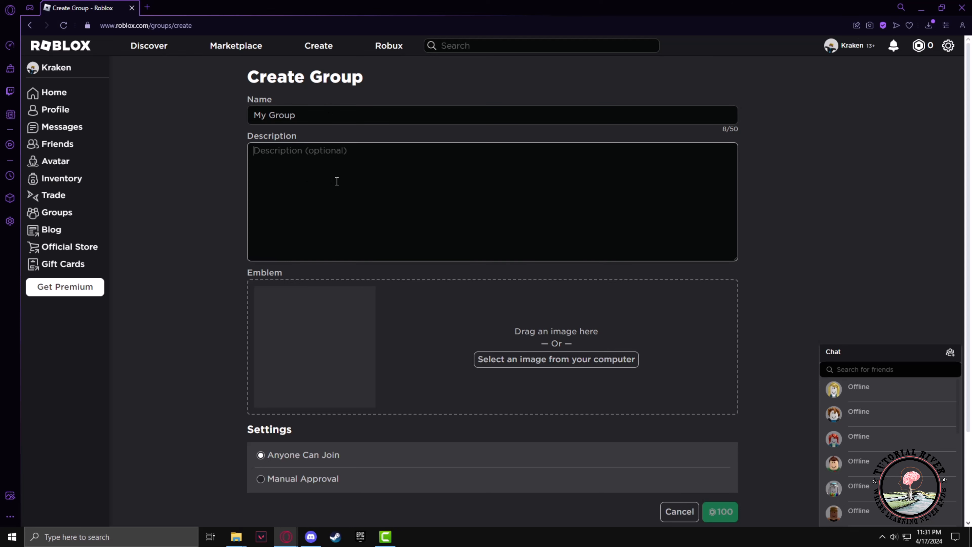
mouse_move(383, 180)
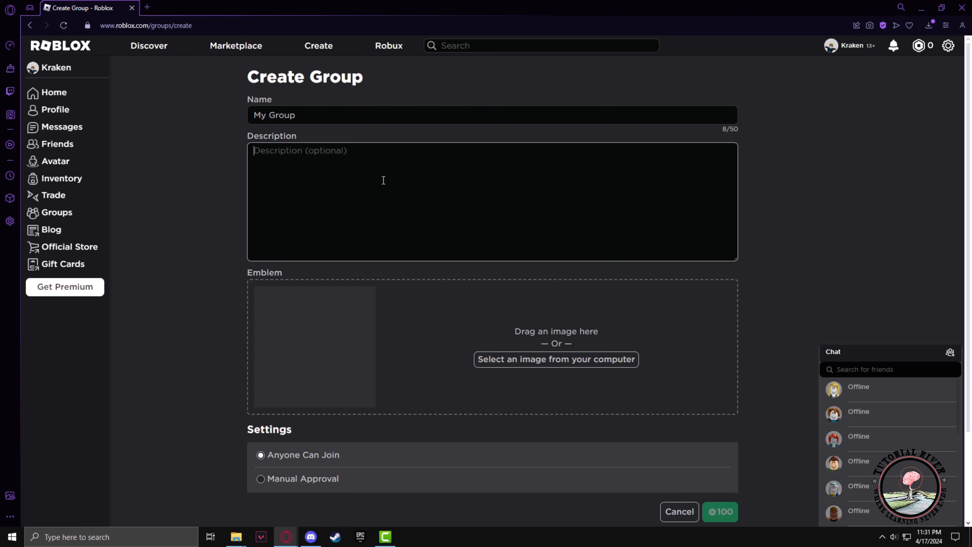
text(Group of)
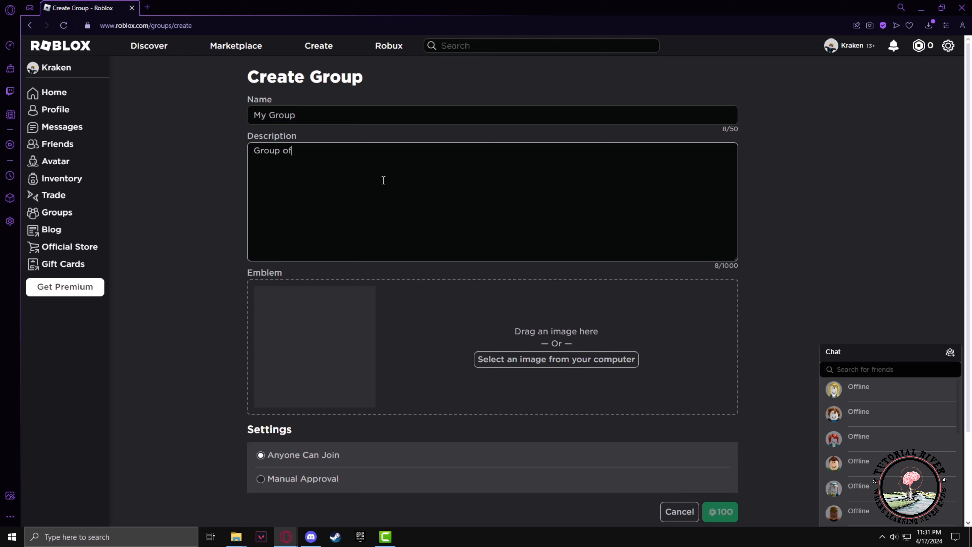
text(all good)
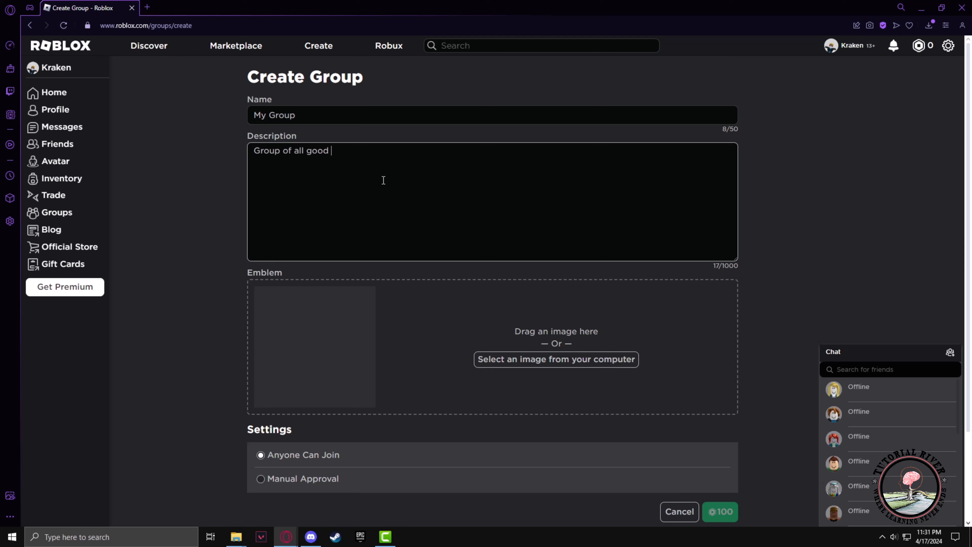
text(people...)
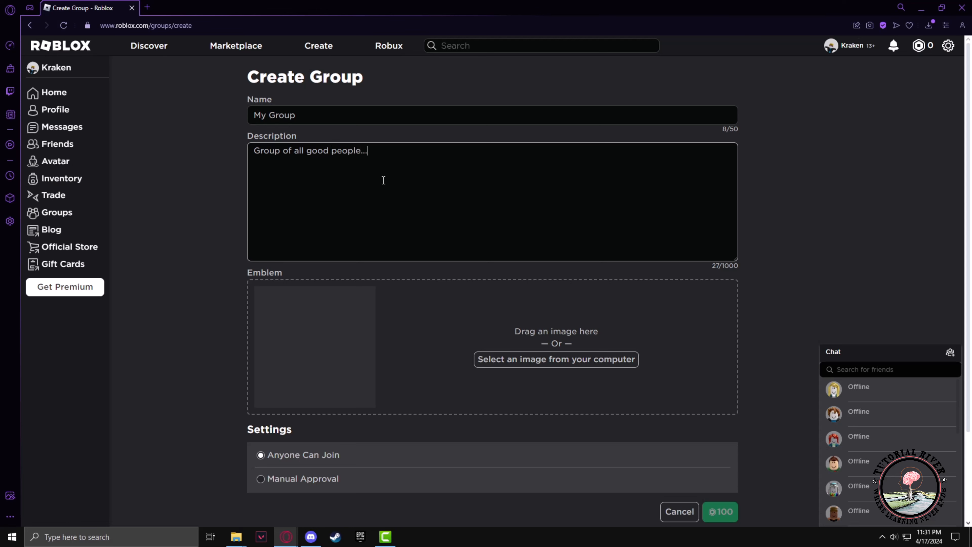
text(...)
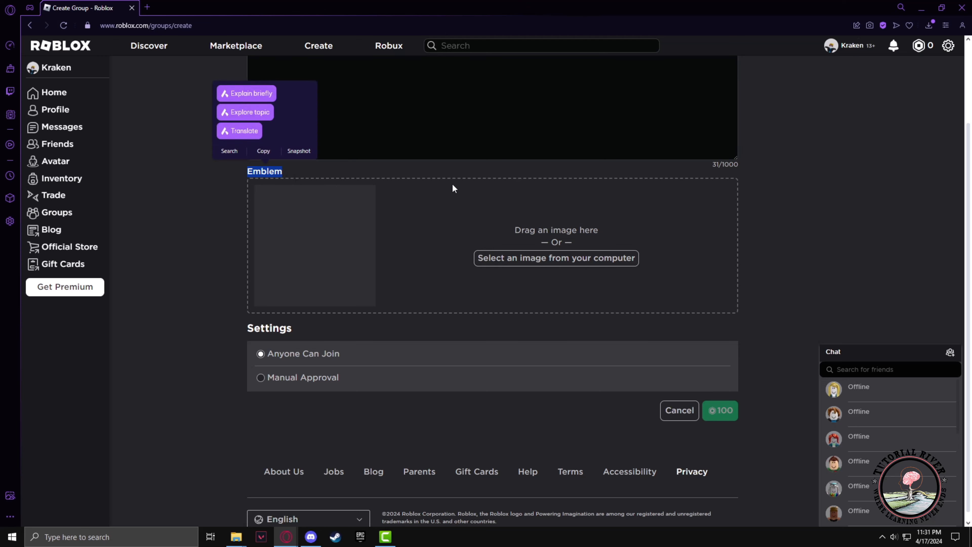
mouse_move(555, 258)
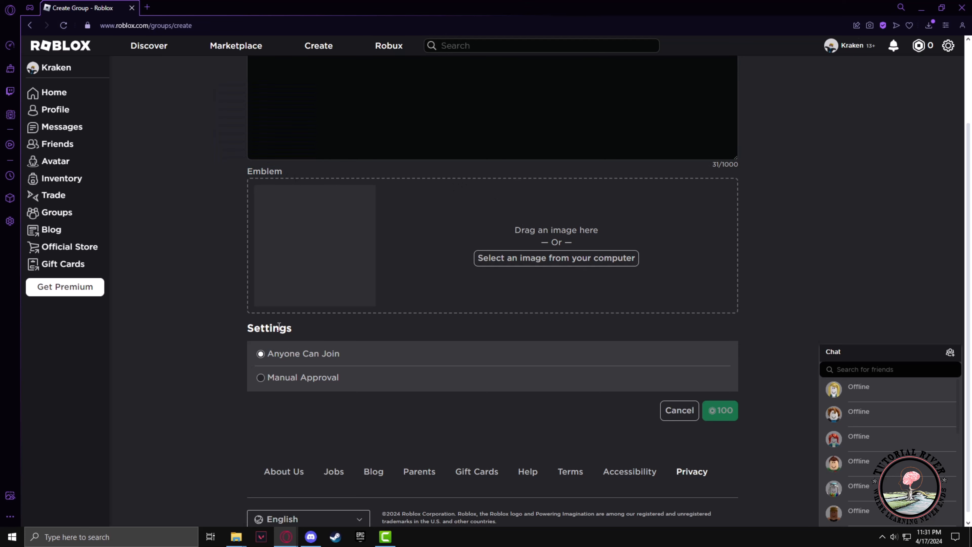
mouse_move(323, 404)
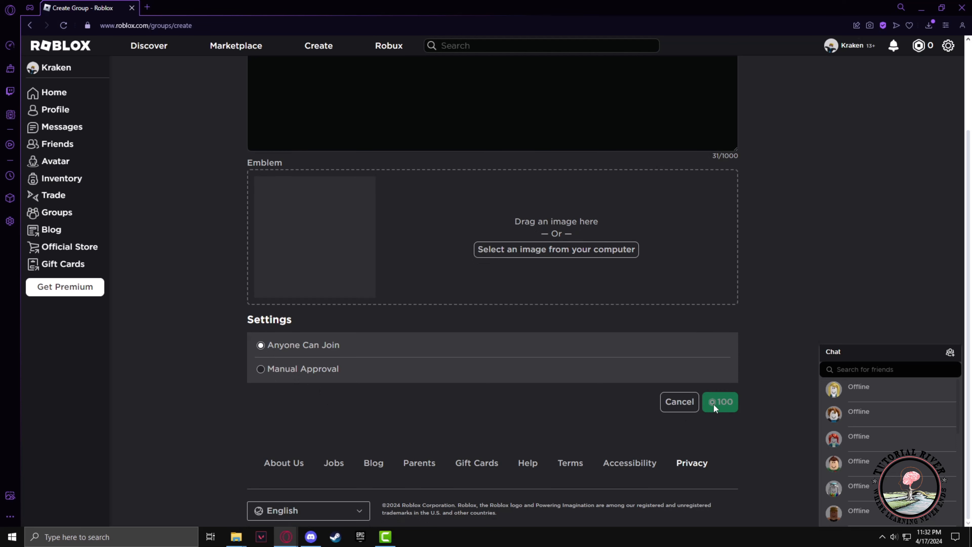
mouse_move(729, 411)
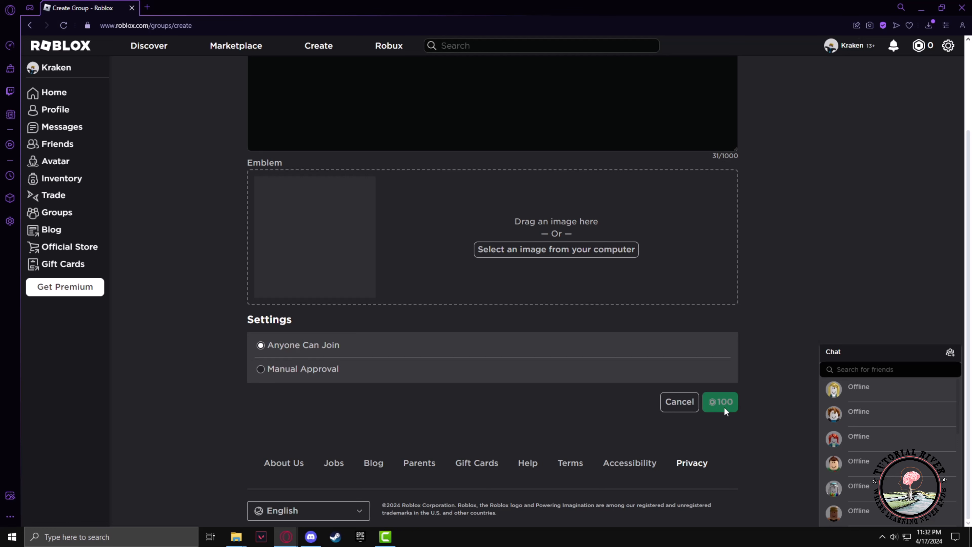
Step: Scroll back up the Create Group form before leaving it for the Groups page
scroll(up, 3)
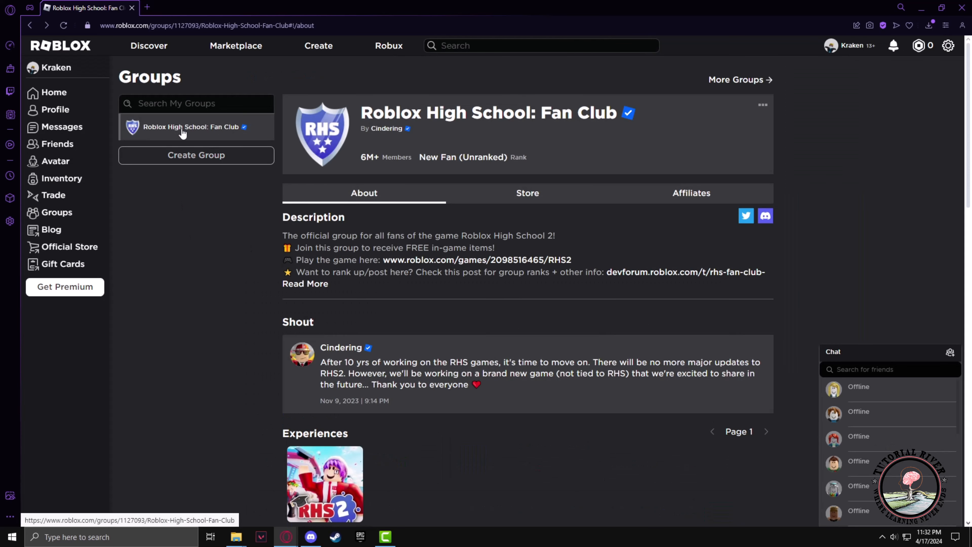
mouse_move(185, 171)
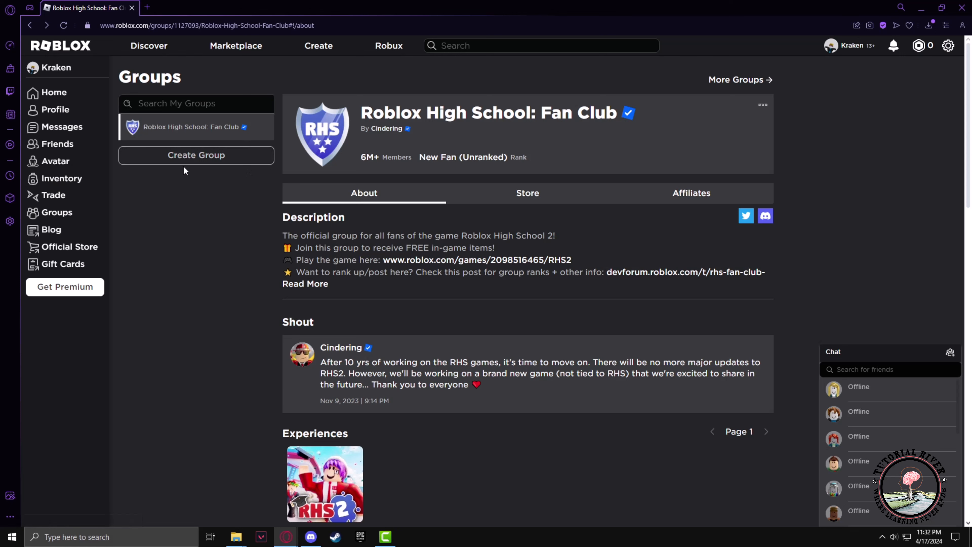
mouse_move(763, 105)
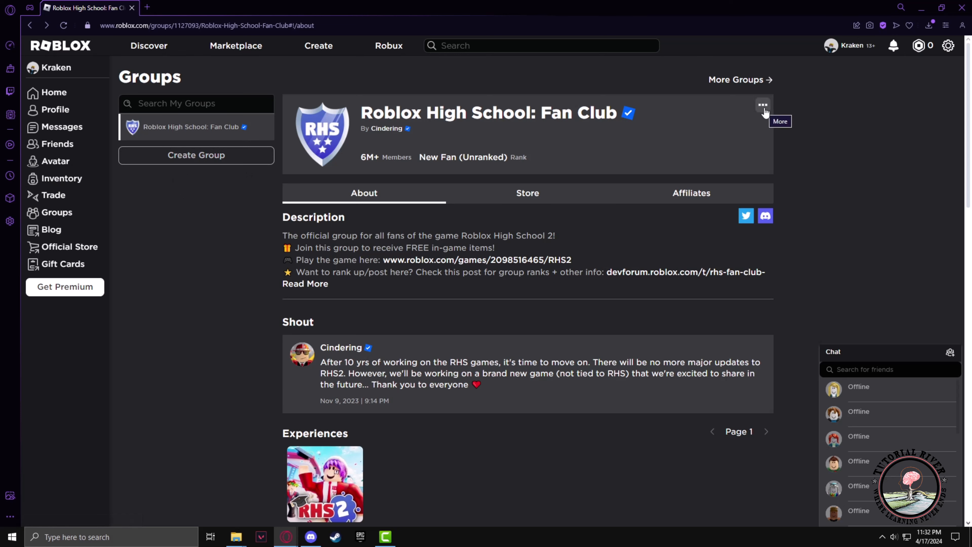
Step: Choose Configure Group from the Fan Club group's three-dot More menu
click(763, 104)
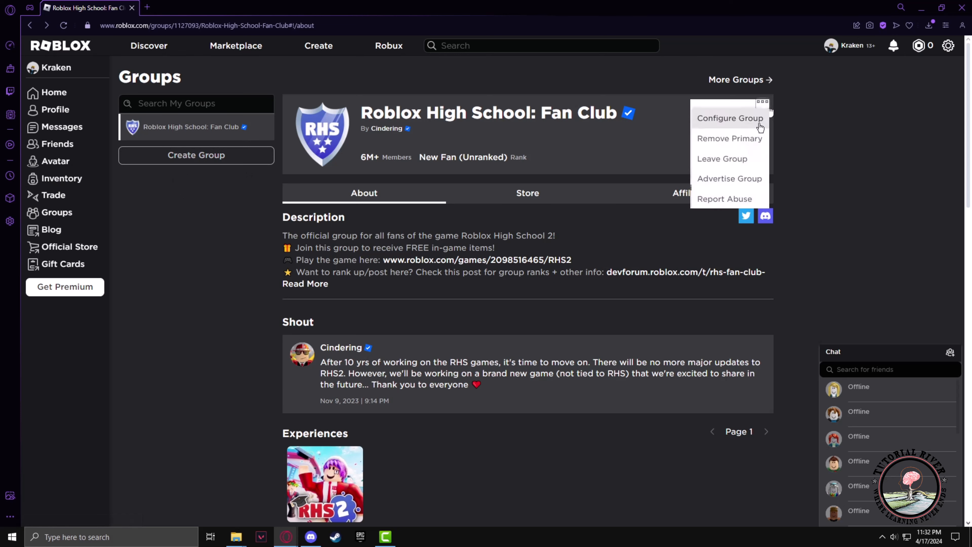
mouse_move(763, 103)
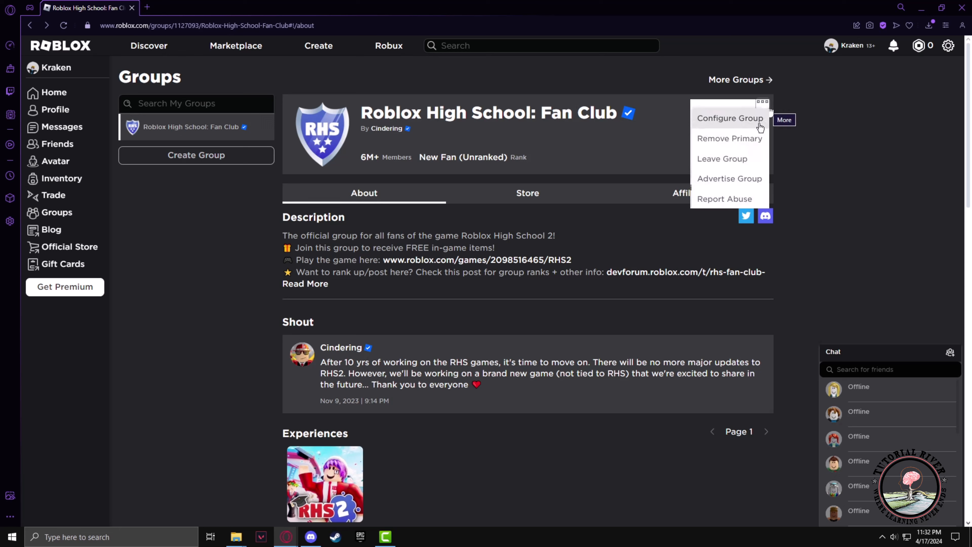
mouse_move(778, 108)
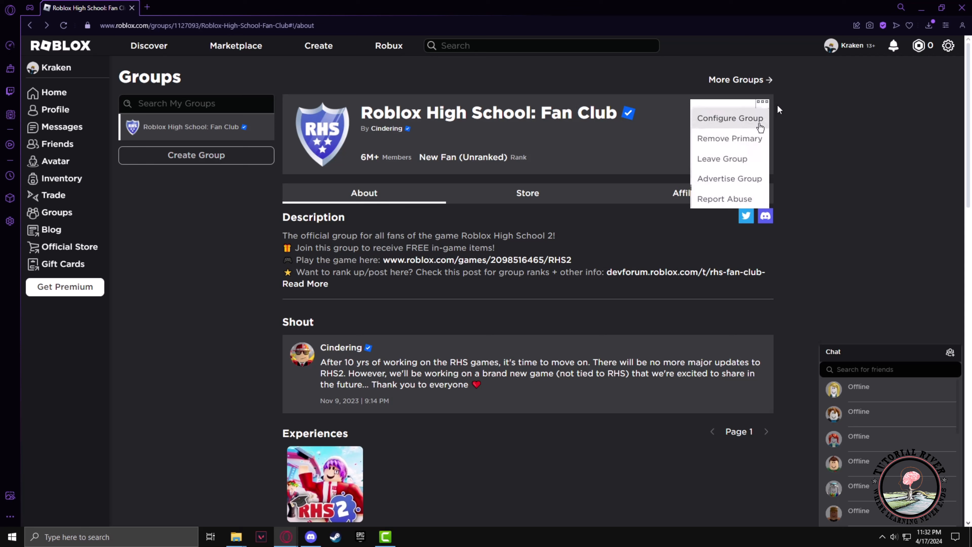
click(729, 117)
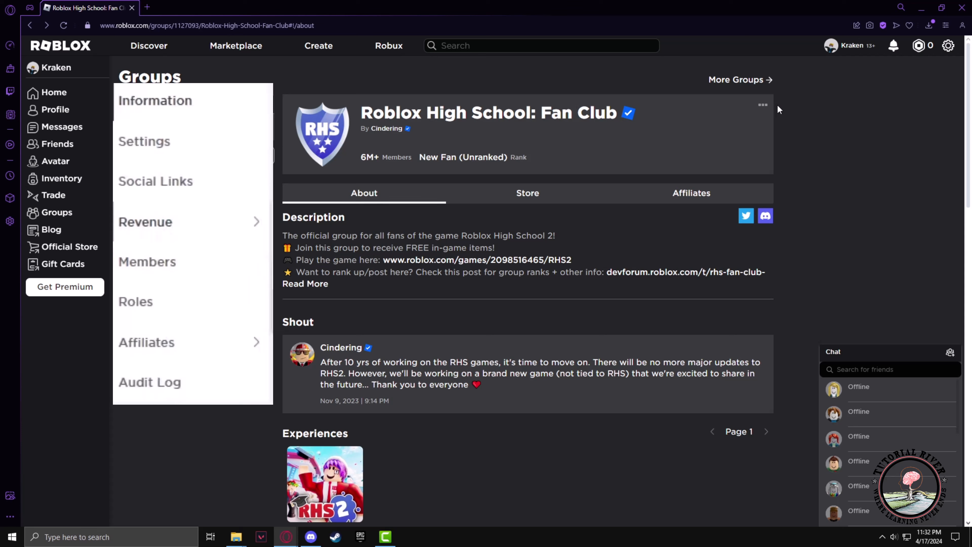
Step: Reach the Payouts page under the group's Revenue settings
click(145, 221)
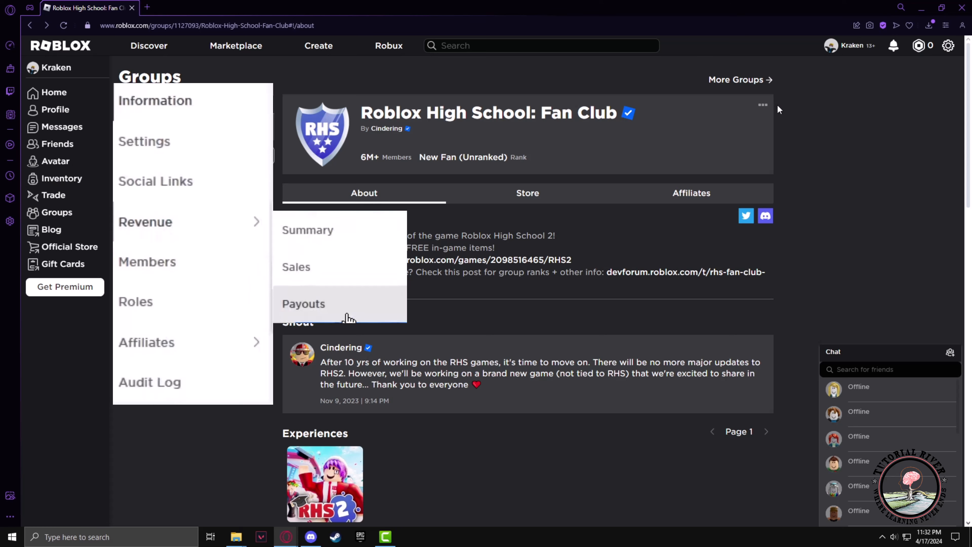
click(304, 303)
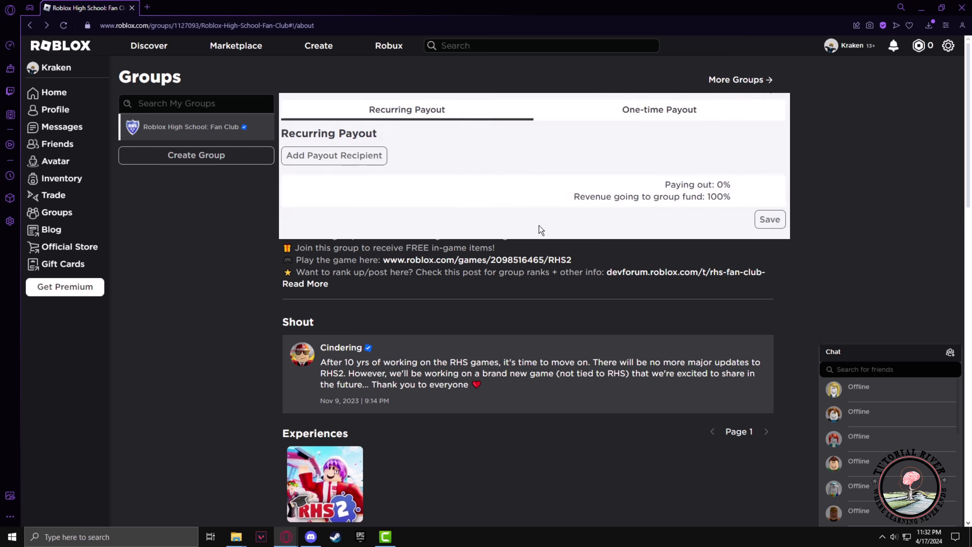
Step: Distribute a one-time payout of 25 Robux by Amount to one recipient
click(659, 109)
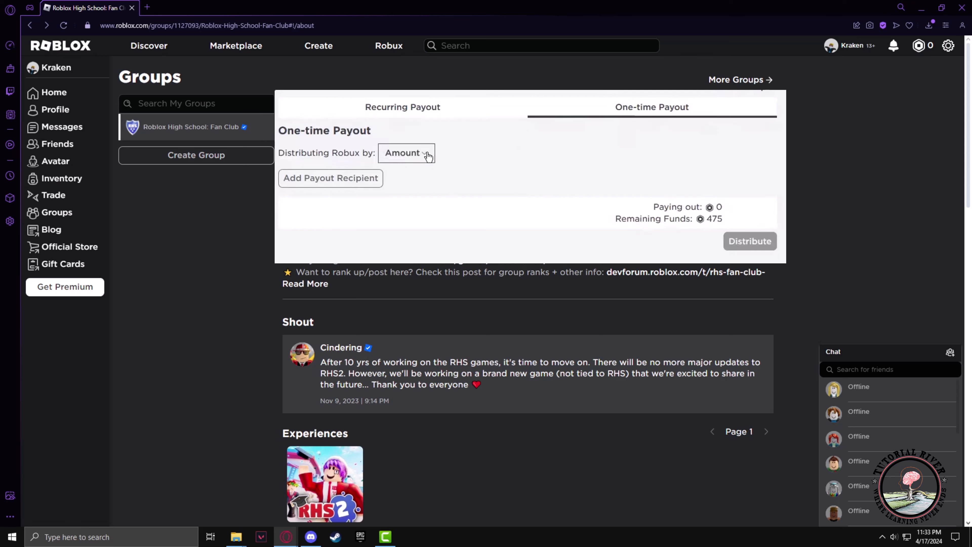
click(329, 177)
text(25)
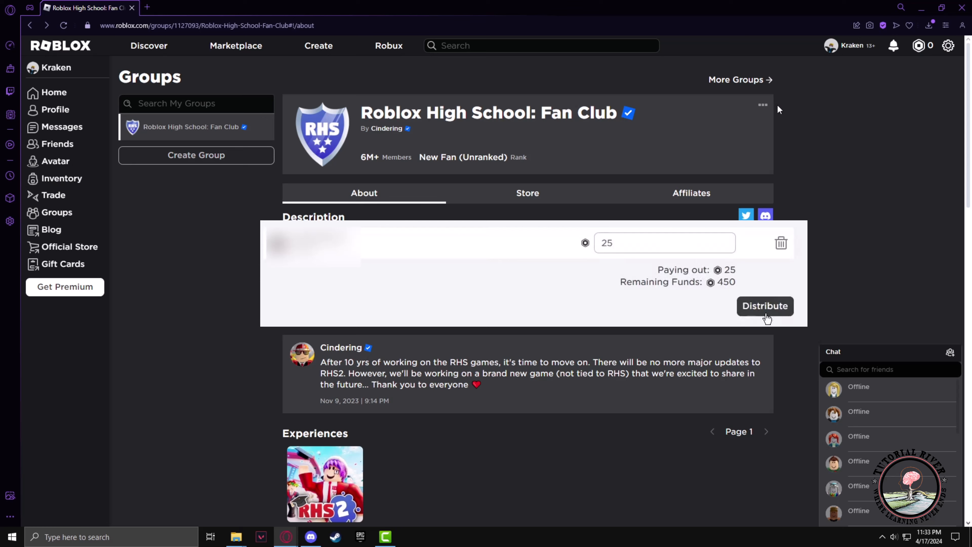
click(765, 306)
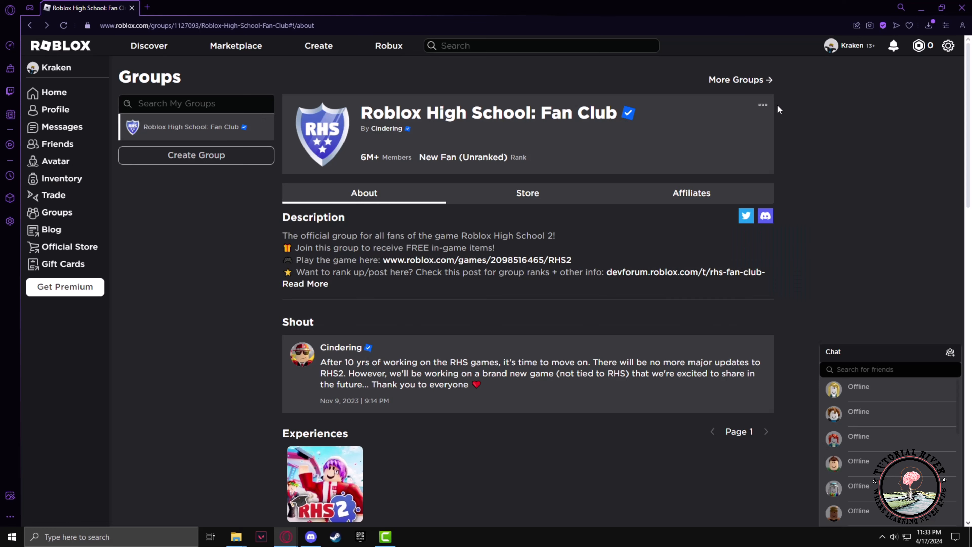